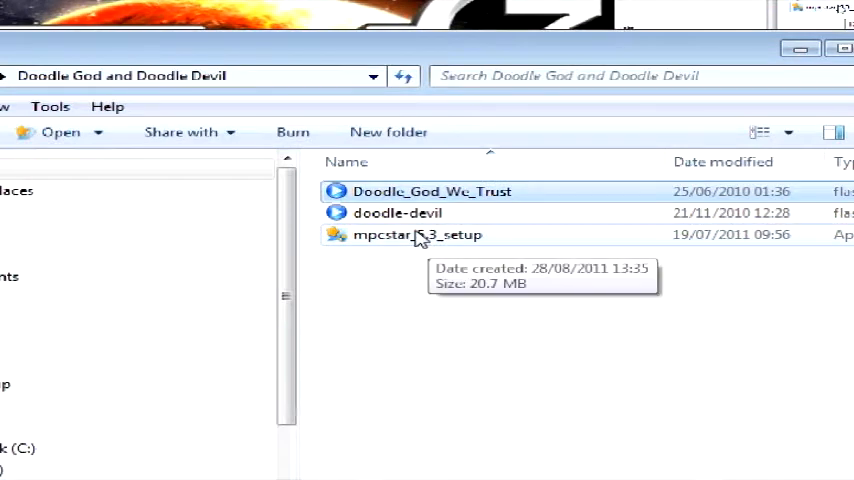
Step: Open the Doodle_God_We_Trust file from the Explorer folder with MPC-Star
click(417, 234)
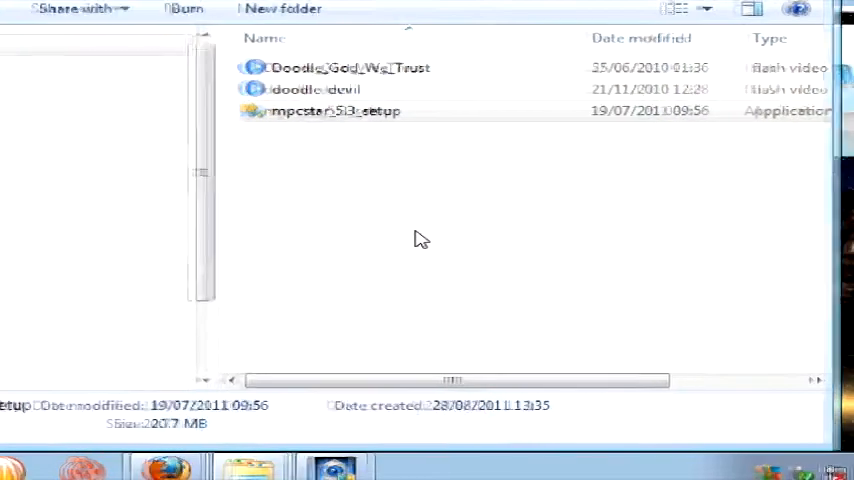
double_click(334, 110)
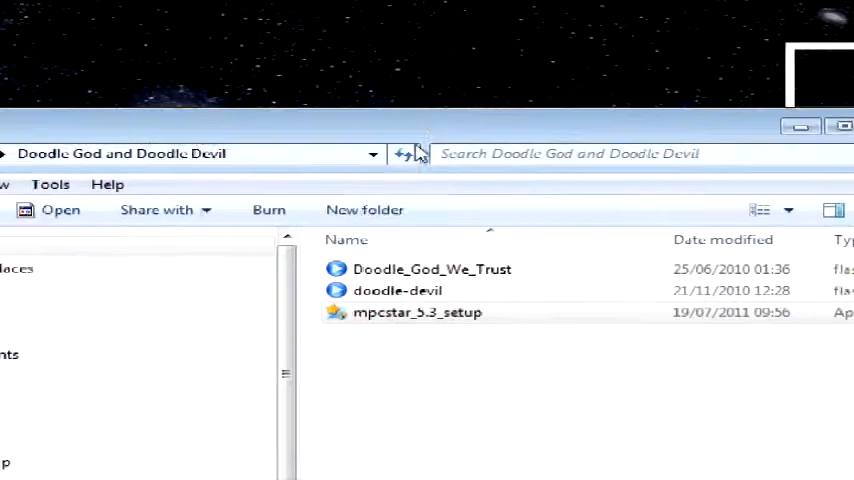
click(435, 242)
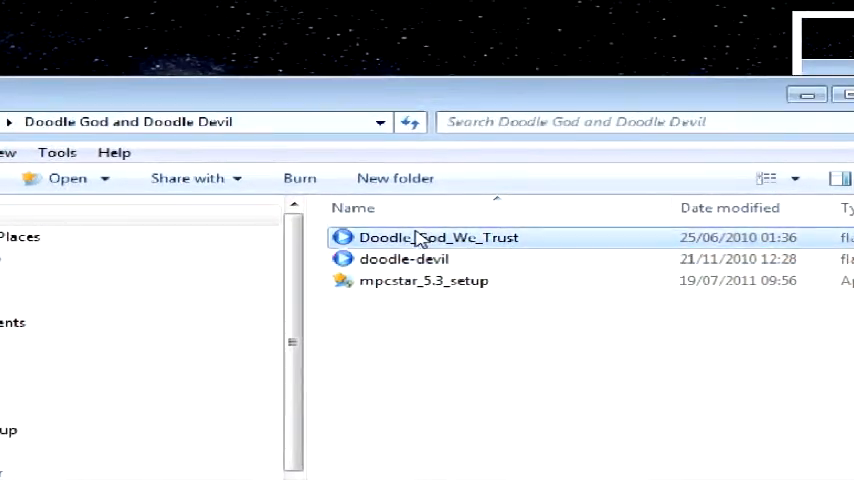
right_click(437, 237)
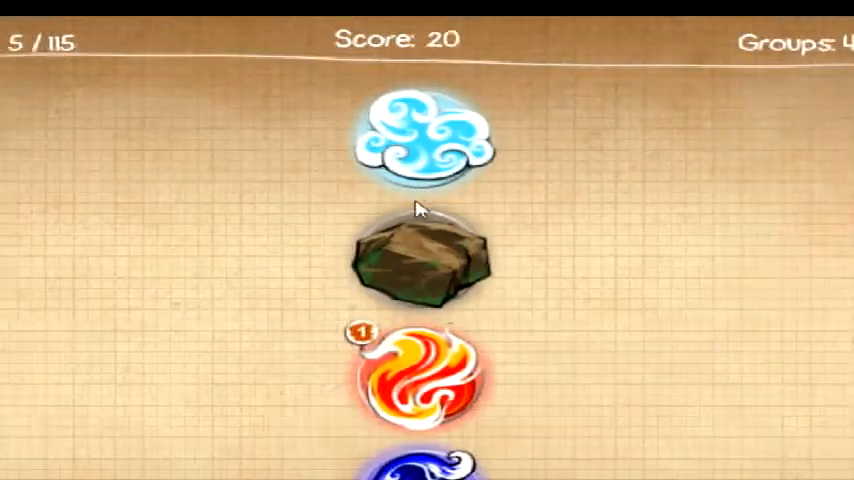
Step: Combine elements to discover Energy and Storm, dismissing both discovery cards
click(420, 380)
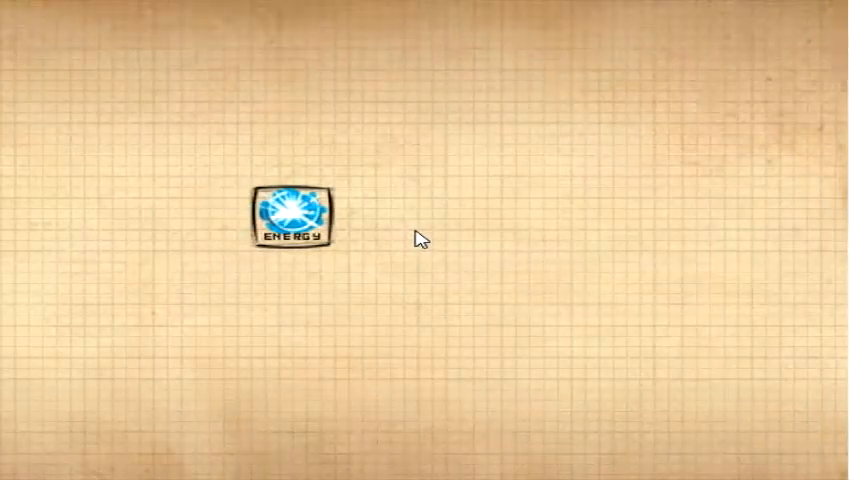
click(290, 217)
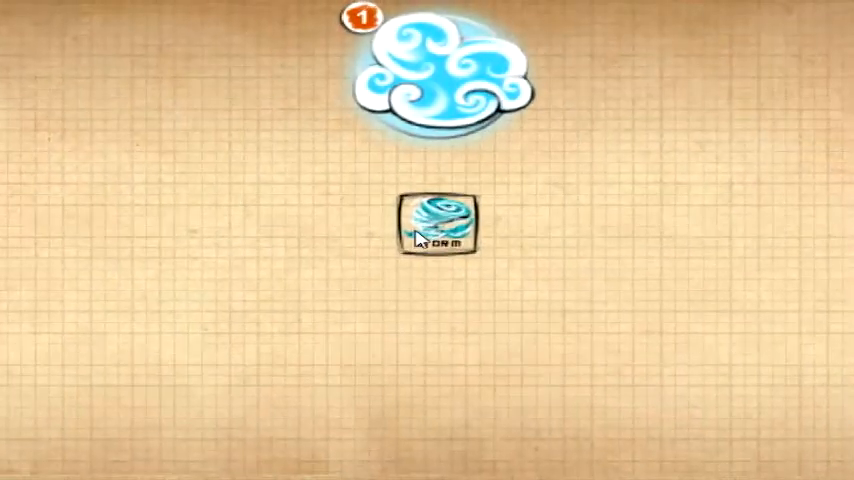
click(440, 222)
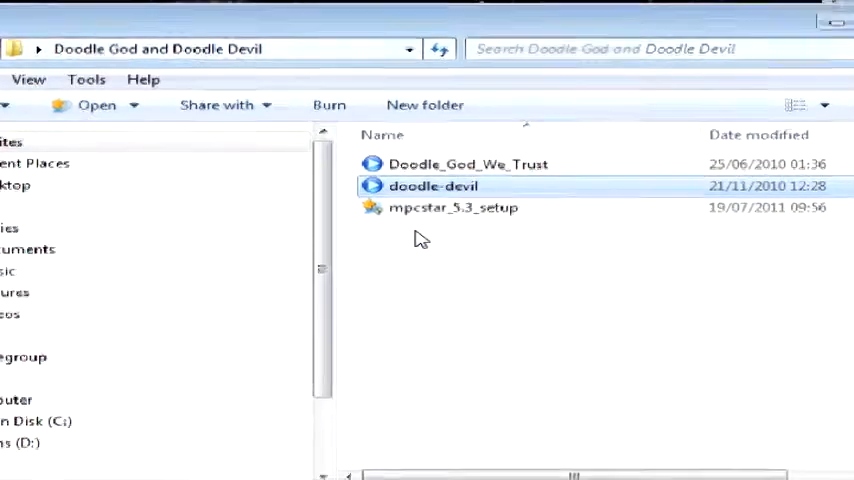
Step: Launch the doodle-devil file from the Explorer file list
double_click(433, 186)
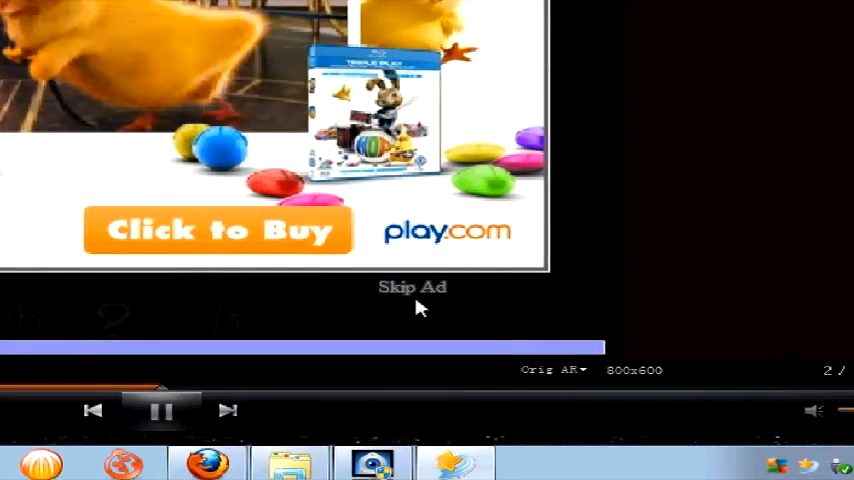
Step: Skip the Doodle Devil advertisement and intro story to reach the element board
click(413, 287)
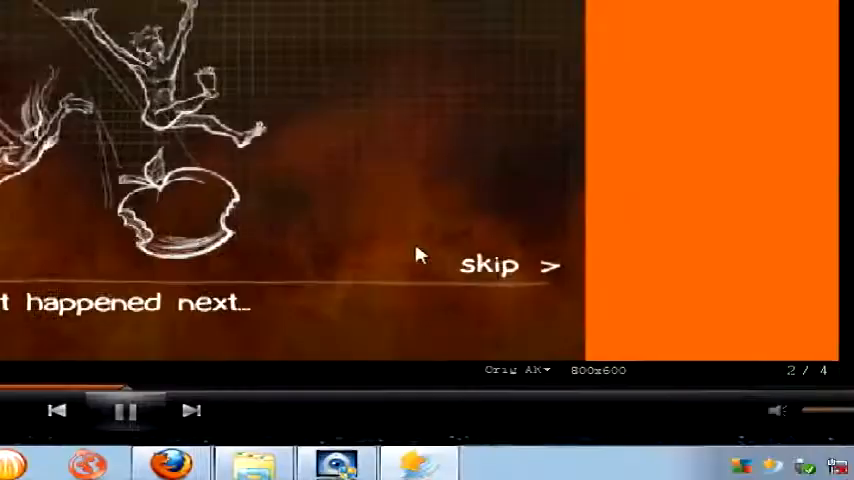
click(504, 265)
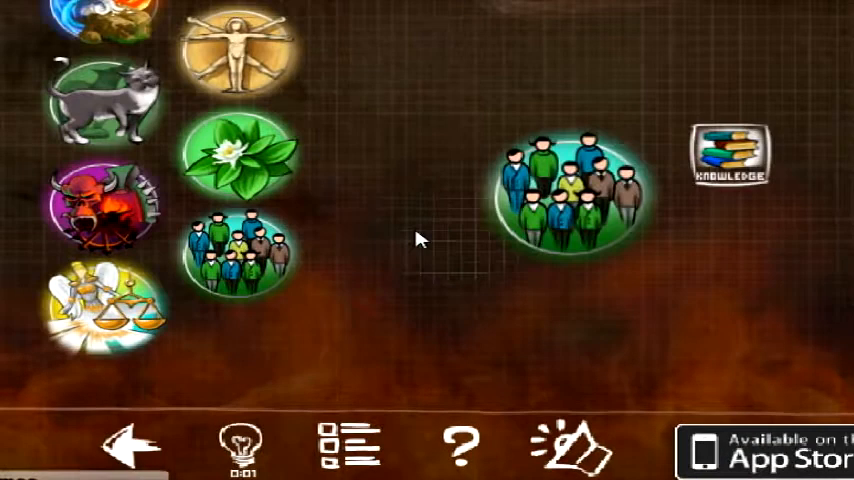